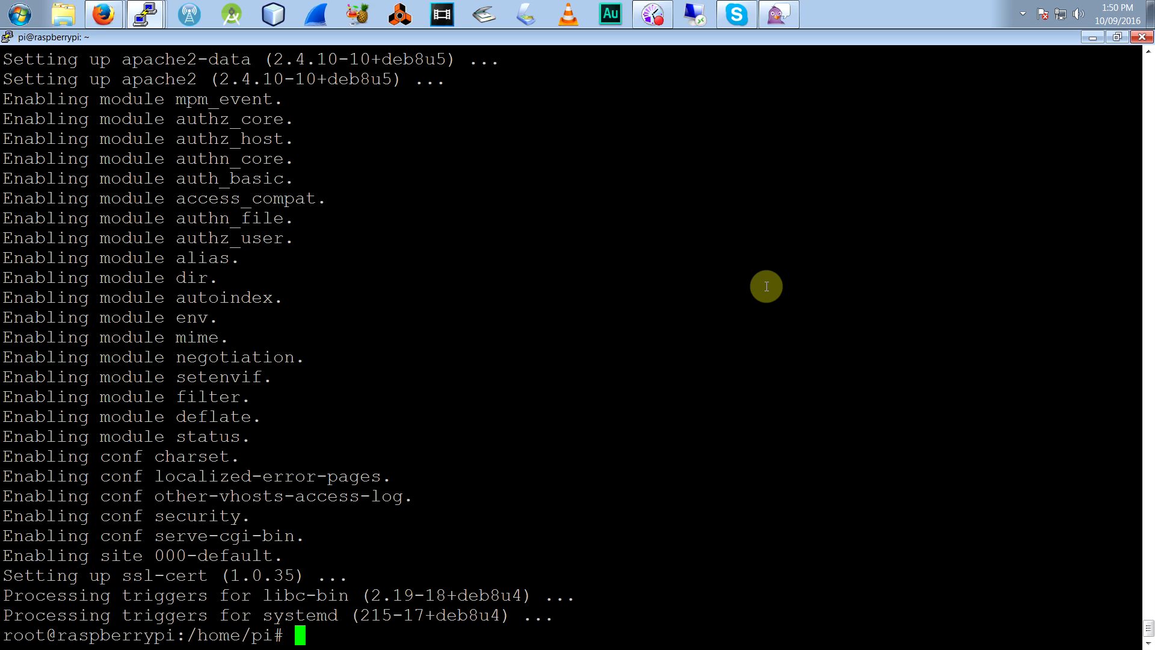
Step: Delete Apache's default web root with rm -rf /var/www/html
type("rm")
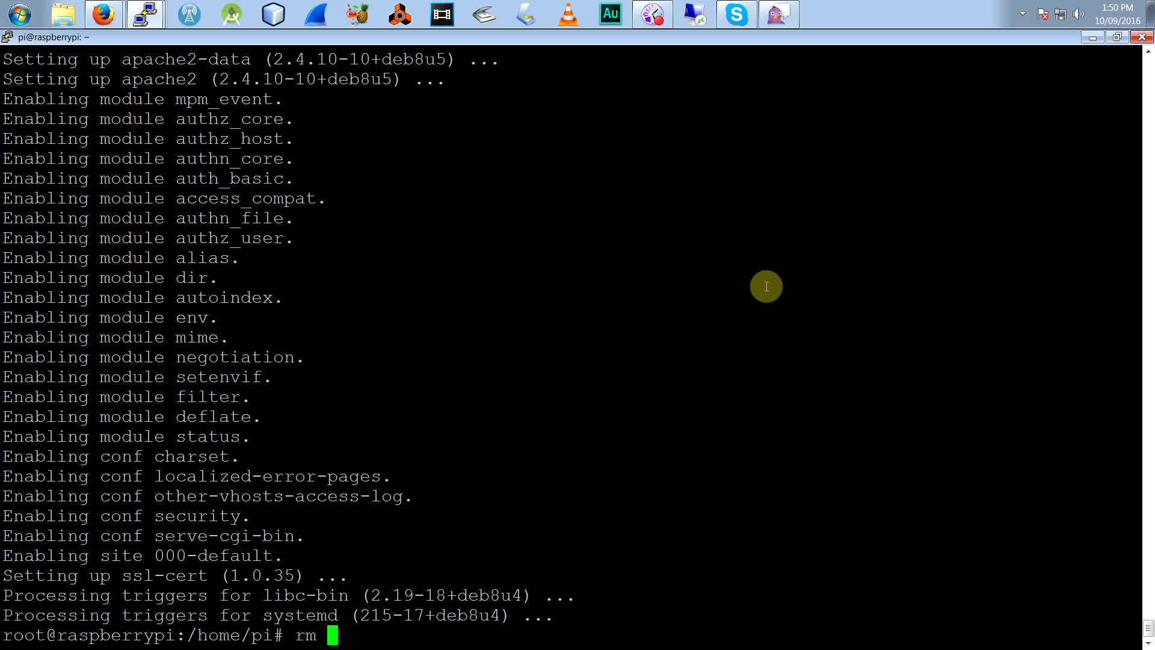
type("-rf")
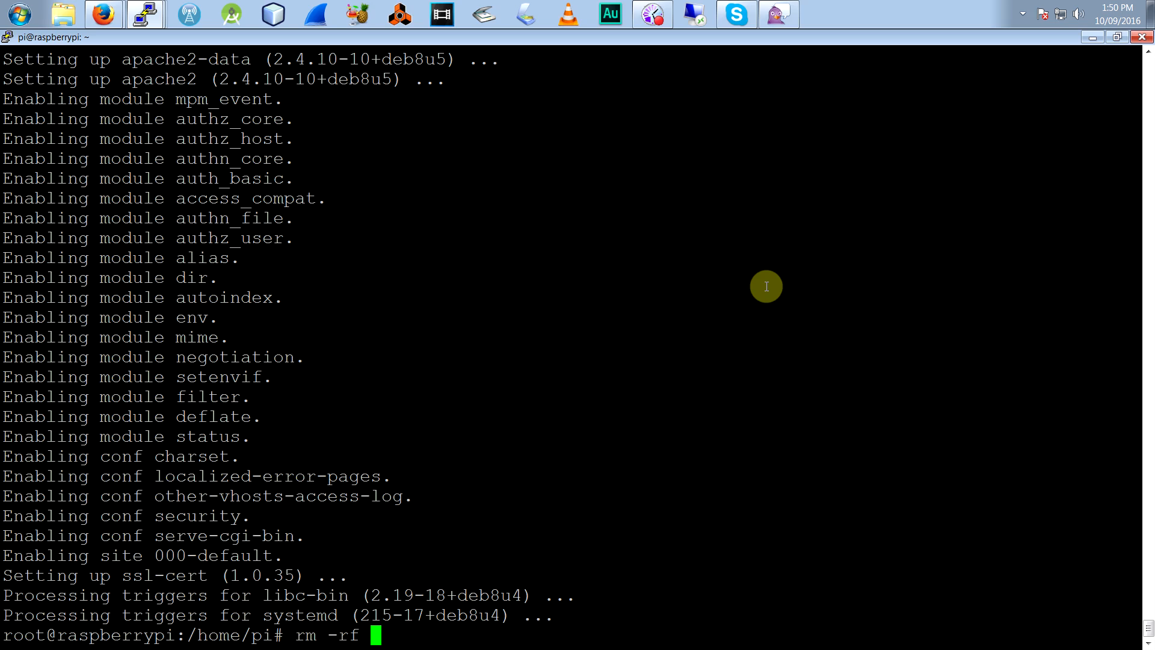
type("/var/www/htm")
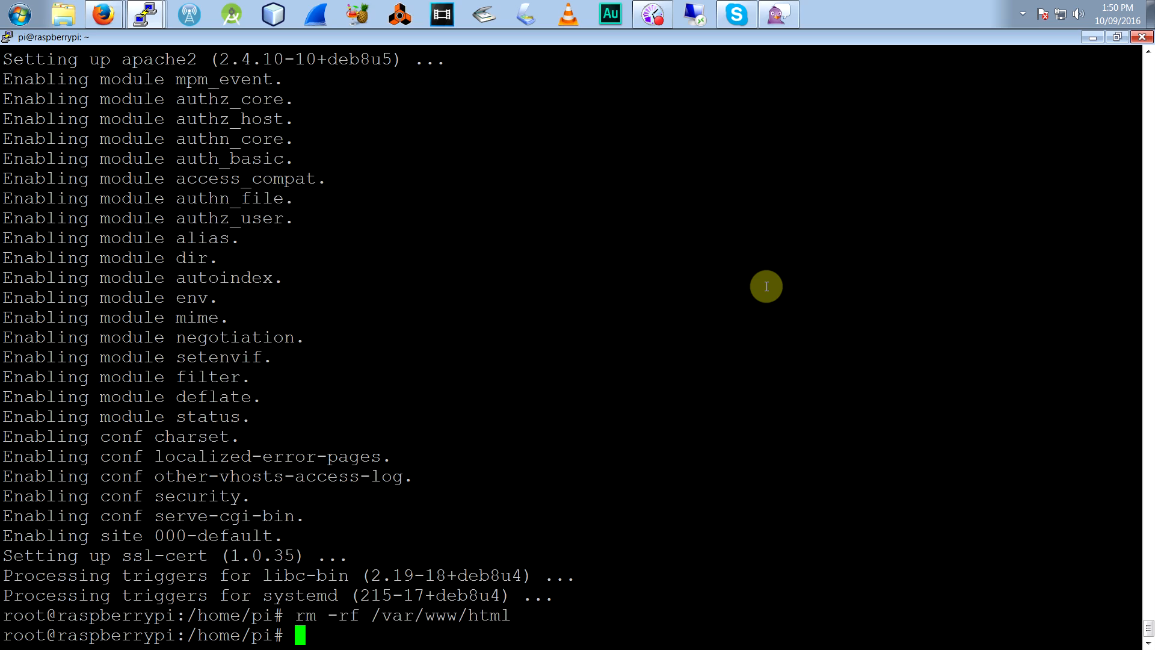
Step: Type the symlink command linking /home/pi/files/ to /var/www/html
type("ln -s /")
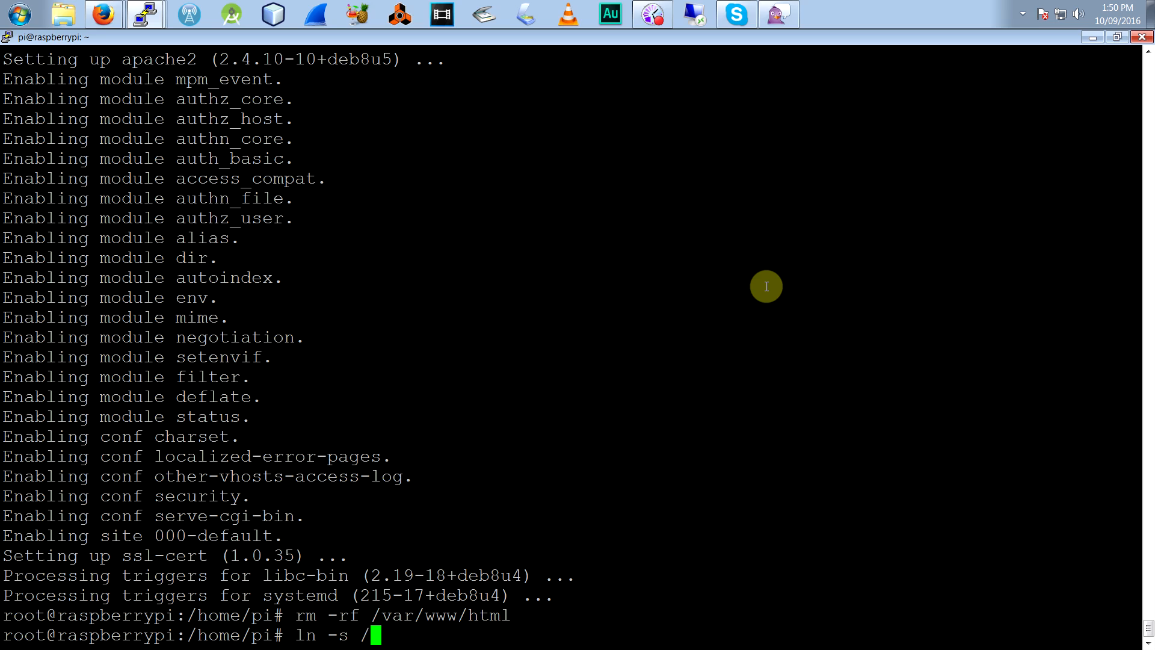
type("home/pi/files")
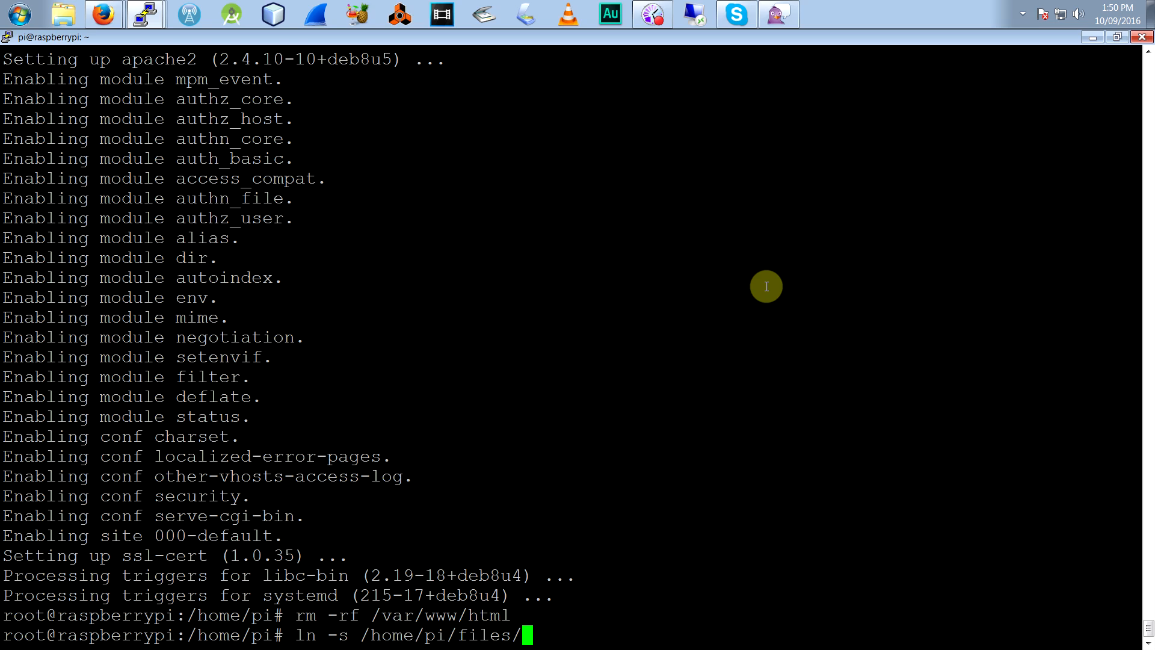
type("/")
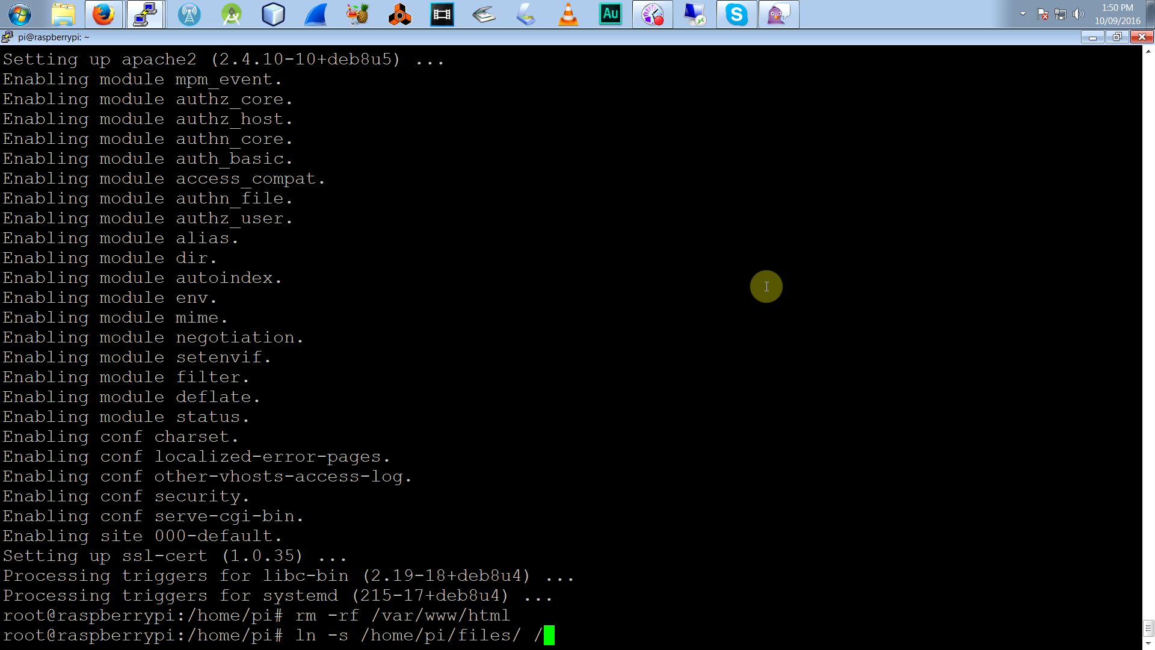
type("var/www/")
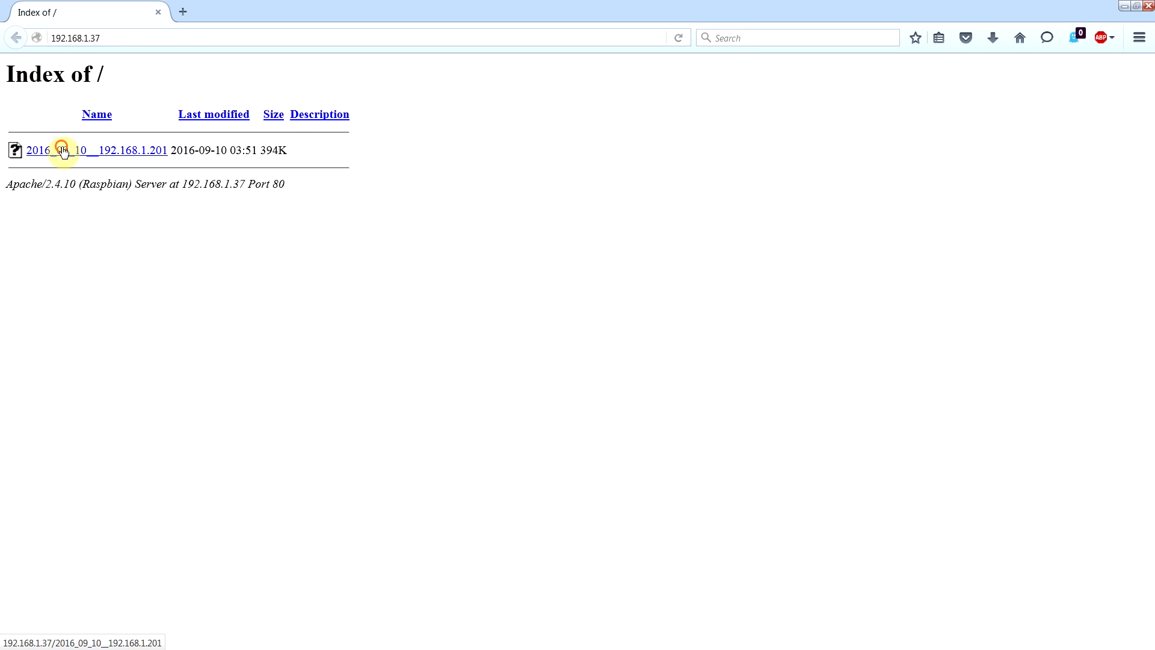
Step: Open the file listed in the Index of / page at 192.168.1.37
left_click(96, 150)
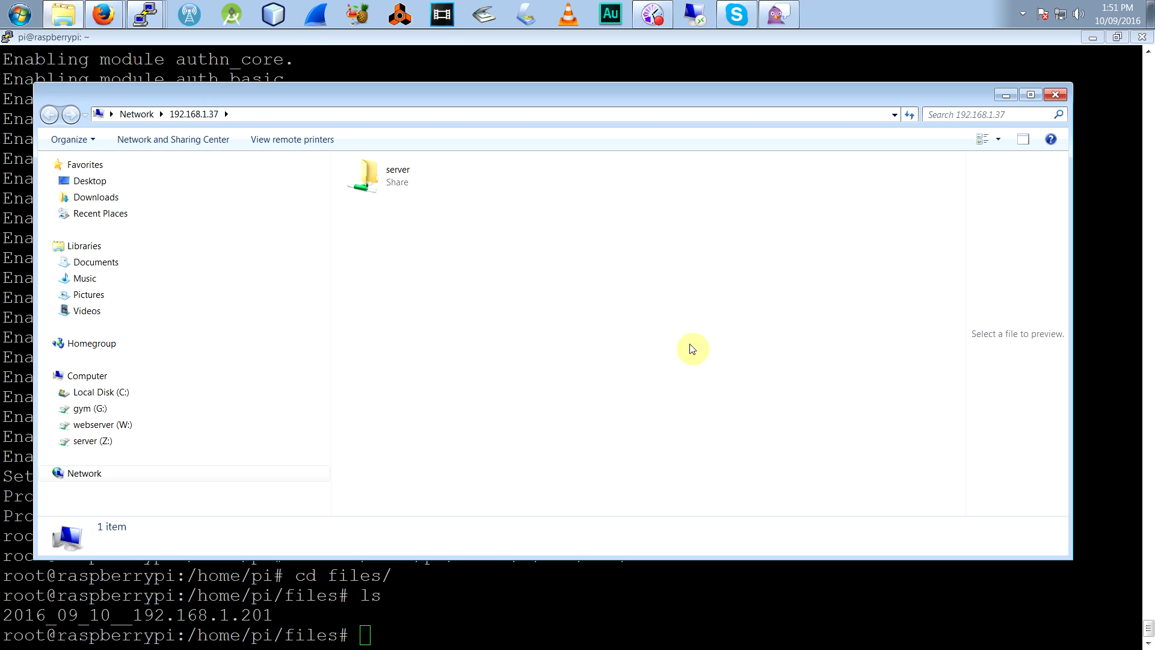
Step: Open the server share under Network > 192.168.1.37
double_click(368, 175)
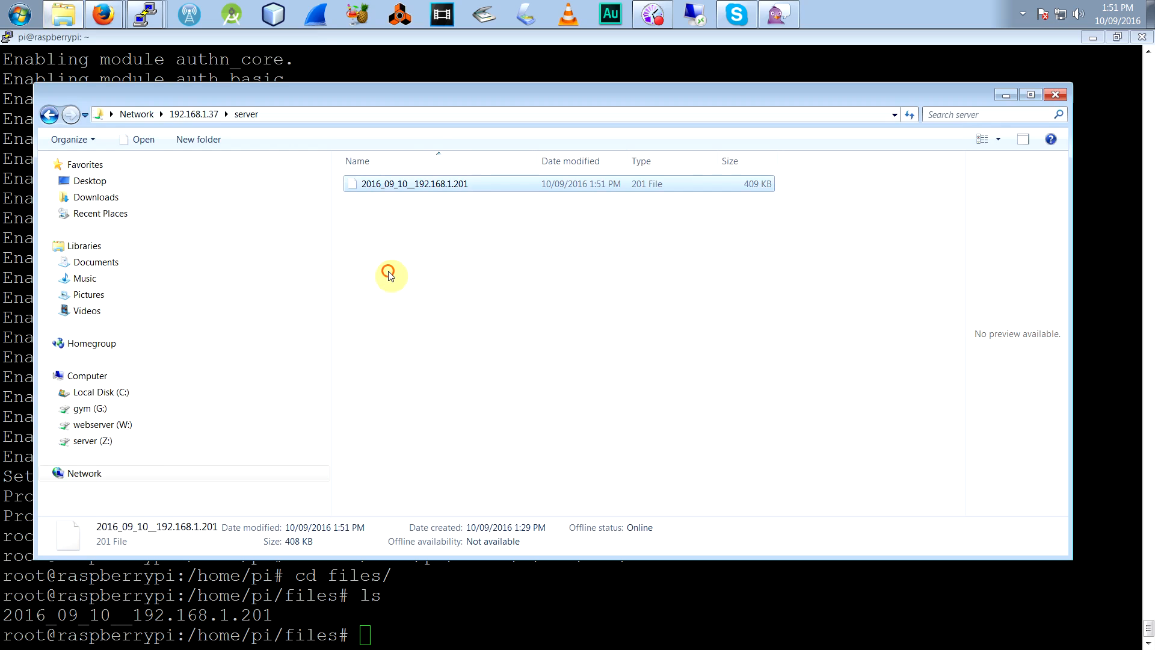
Step: Create a new text document in the share and name it whatever.txt
right_click(390, 274)
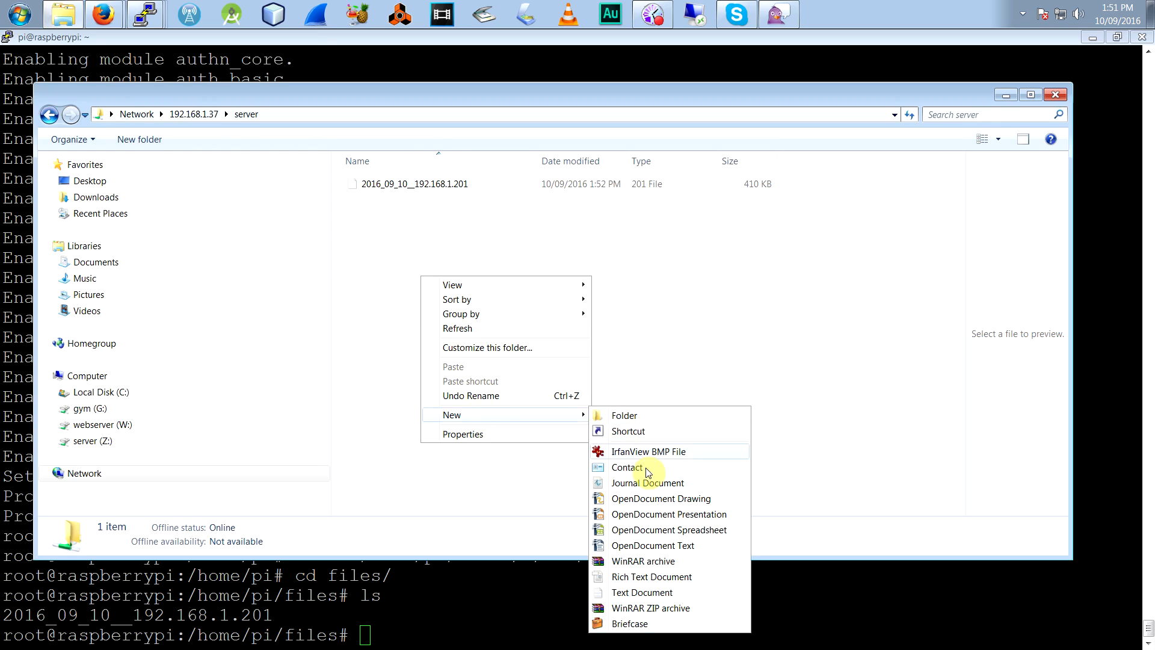
left_click(641, 592)
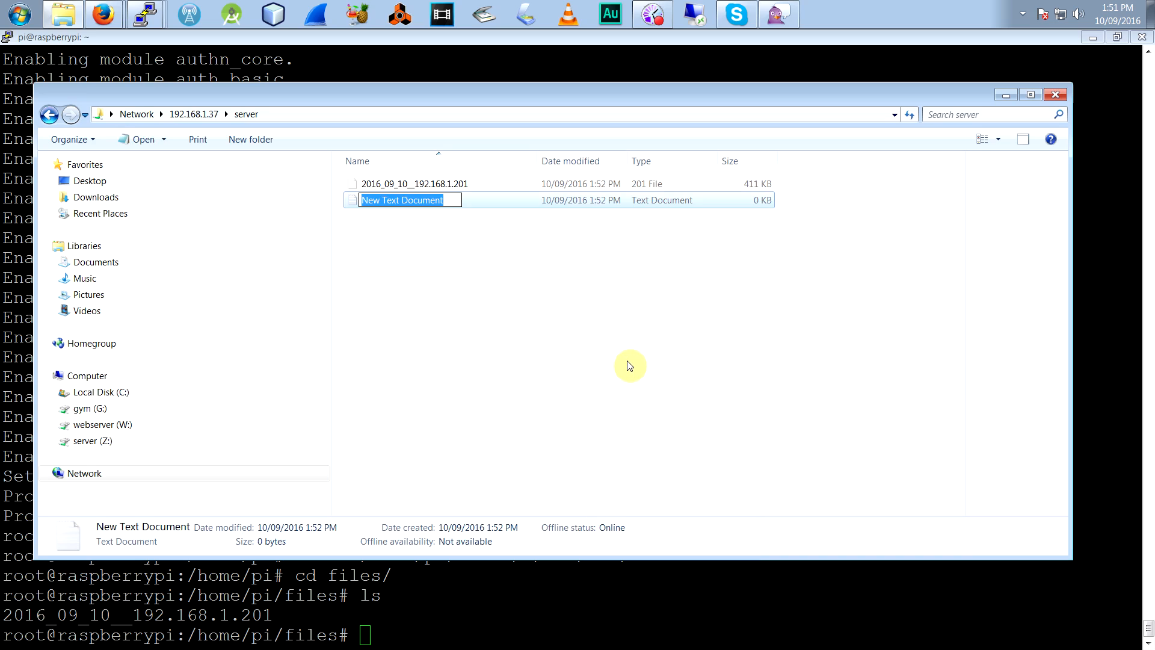
type("whatever.txt")
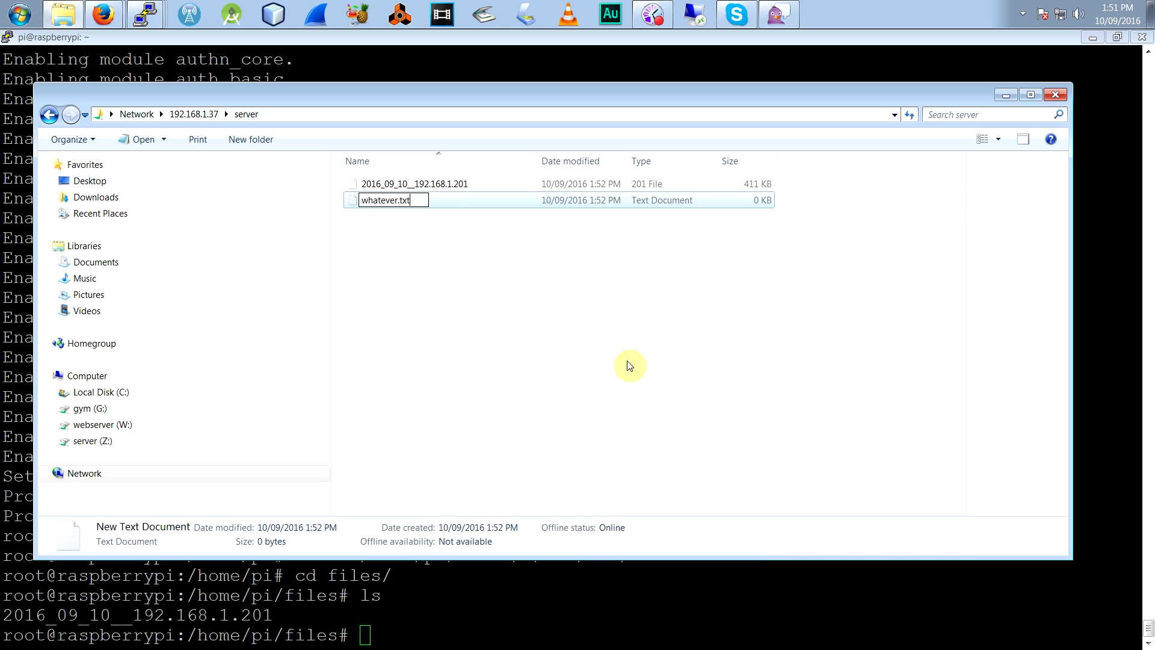